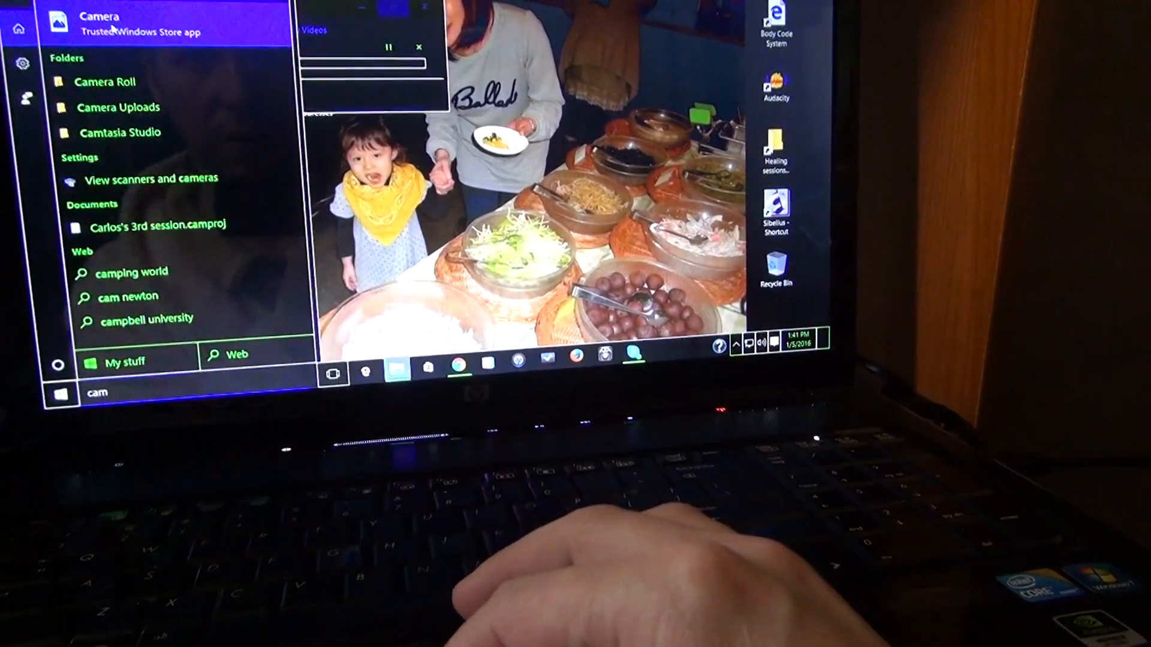
Right-click the Camera app in the 'cam' Start search results
right_click(100, 18)
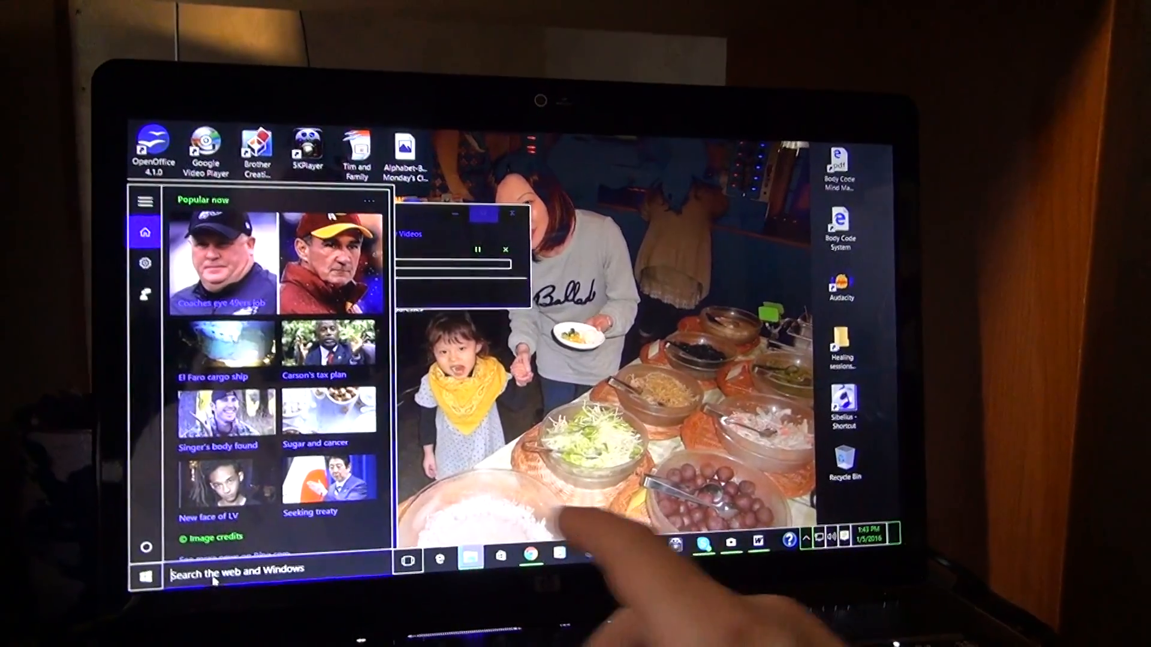
Search 'acc' to open Access Clearing in Word and scroll through its statement pages
text(acc)
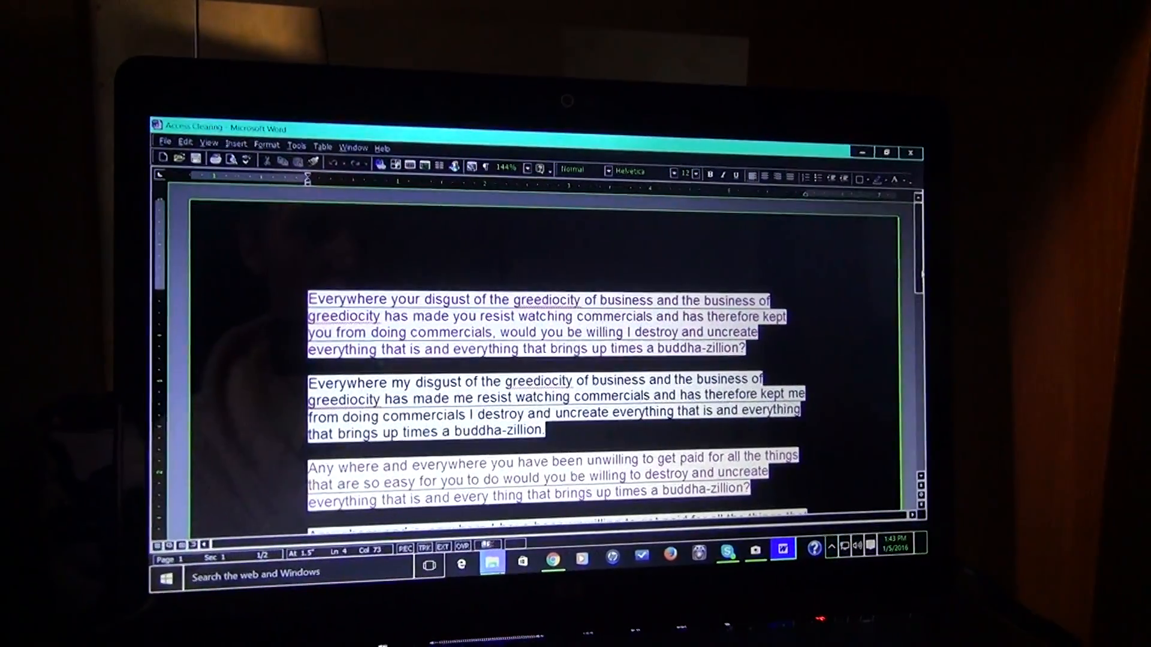
scroll(down, 3)
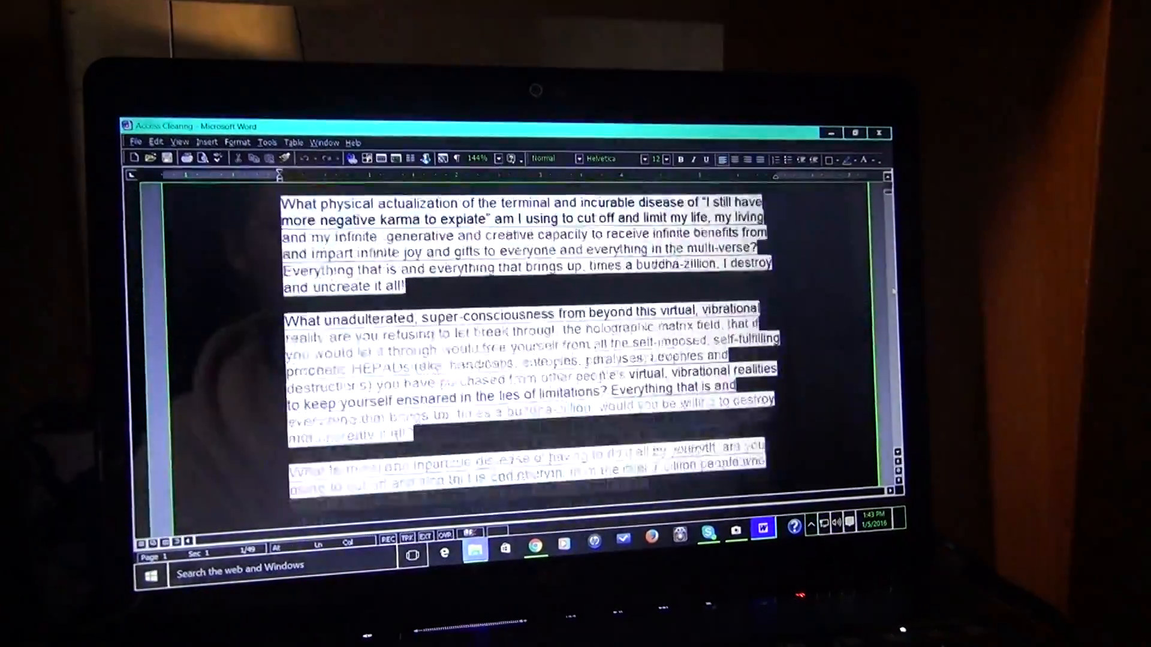
scroll(down, 3)
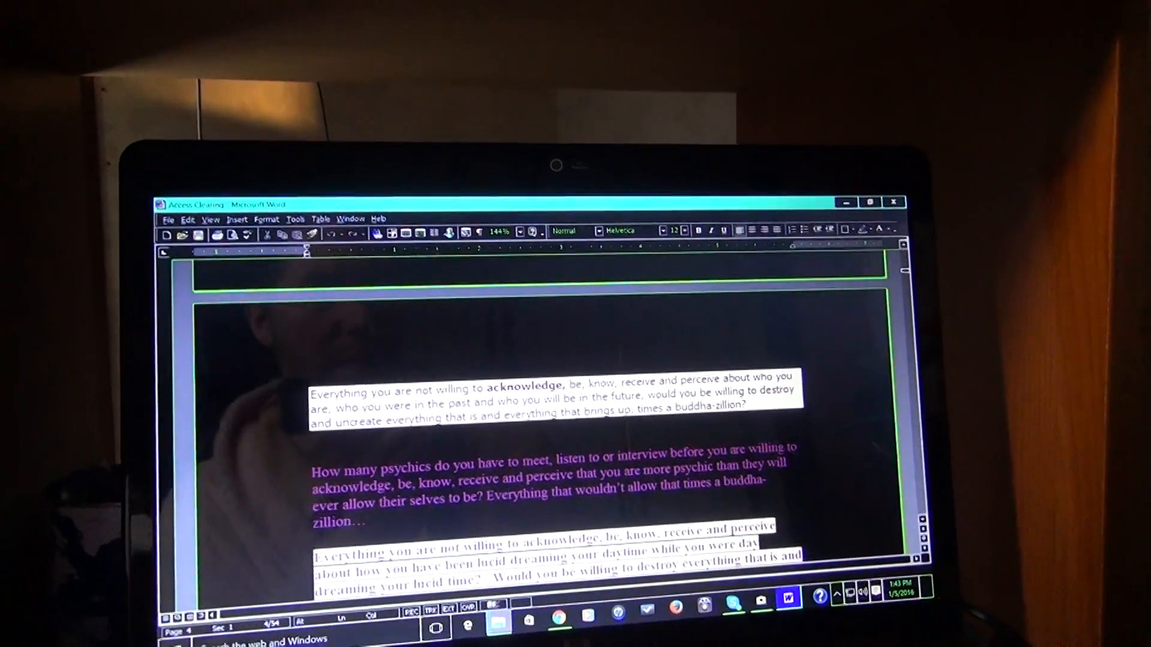
scroll(down, 3)
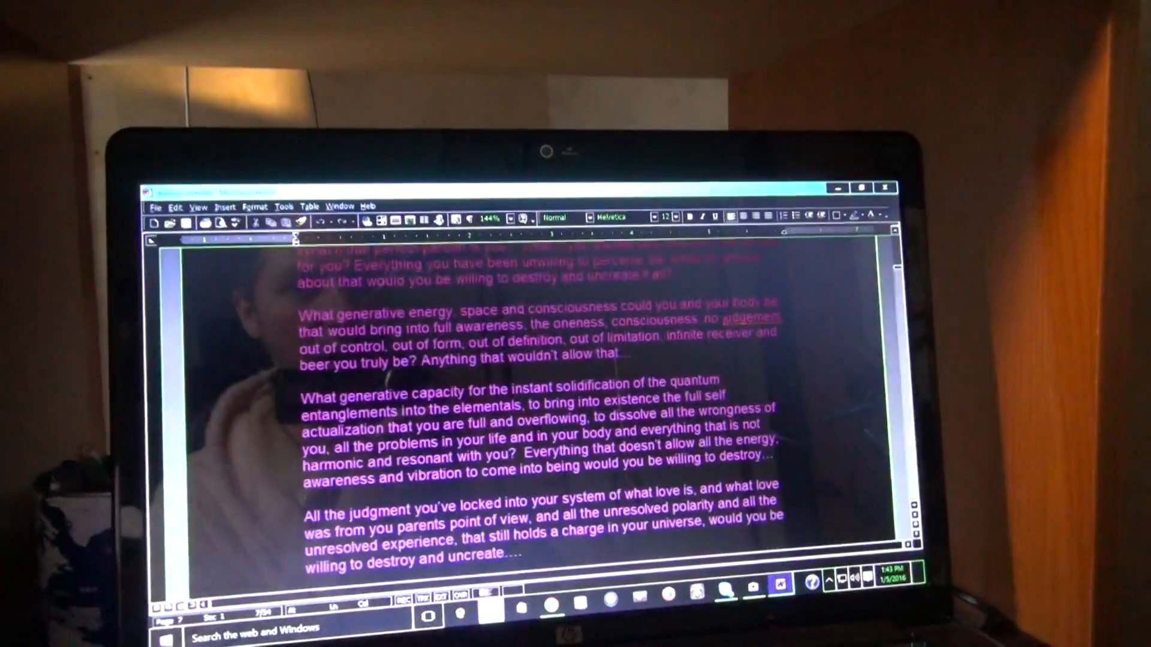
scroll(down, 3)
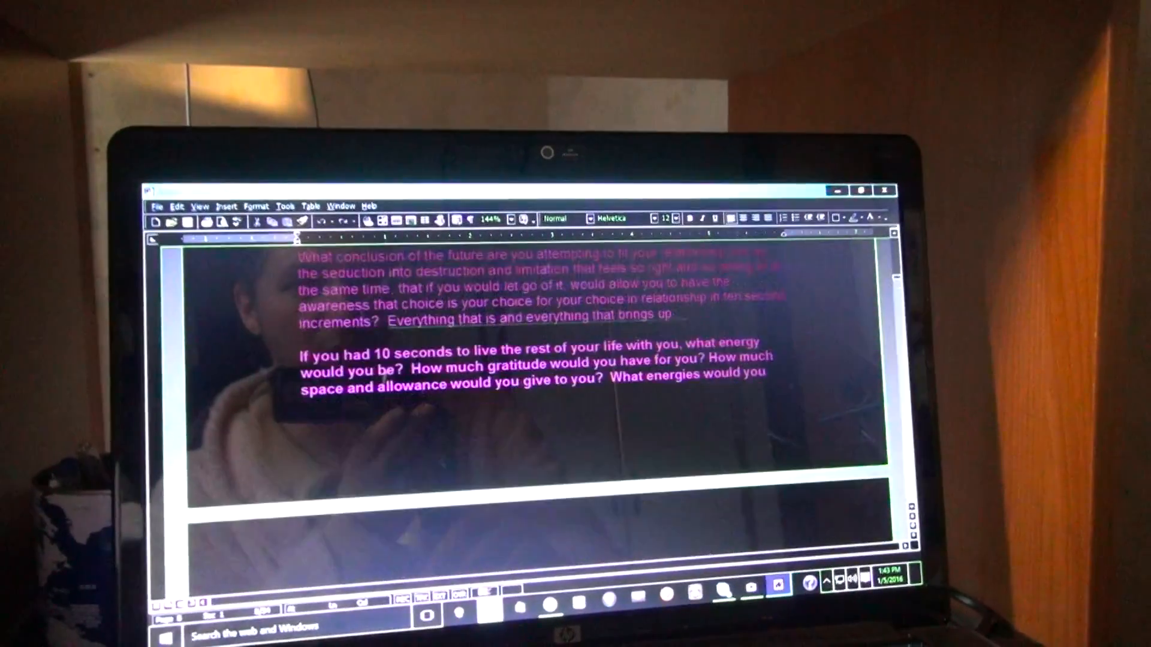
scroll(down, 3)
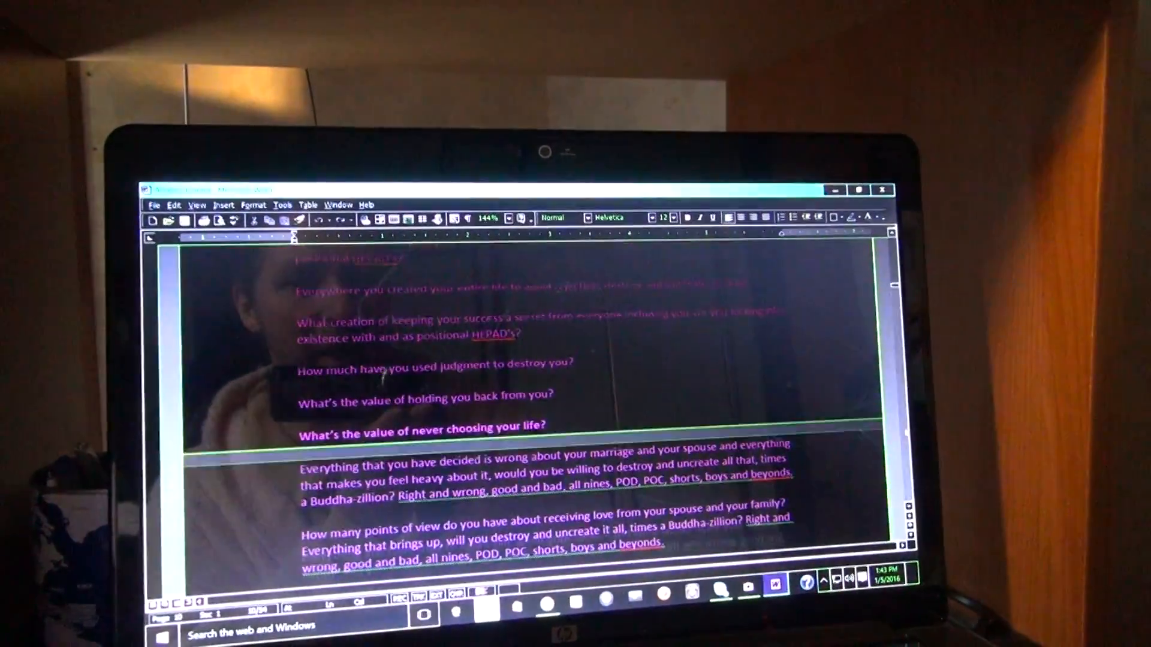
scroll(down, 3)
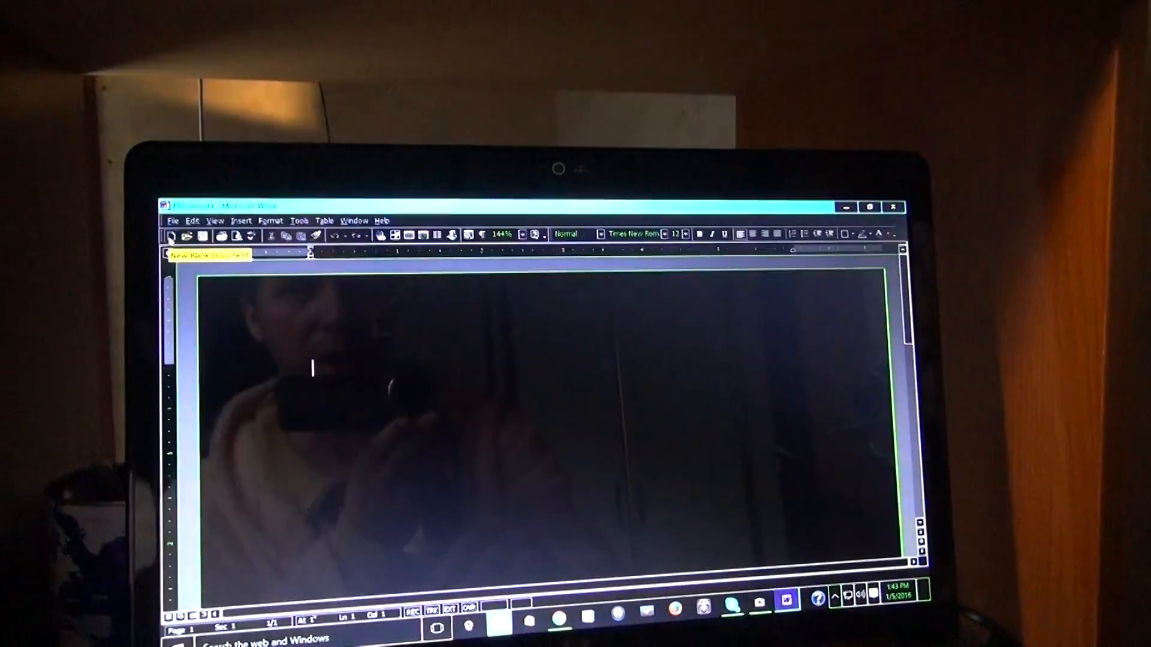
Type 'hjhkH' into the new blank Word document
text(hjhkH)
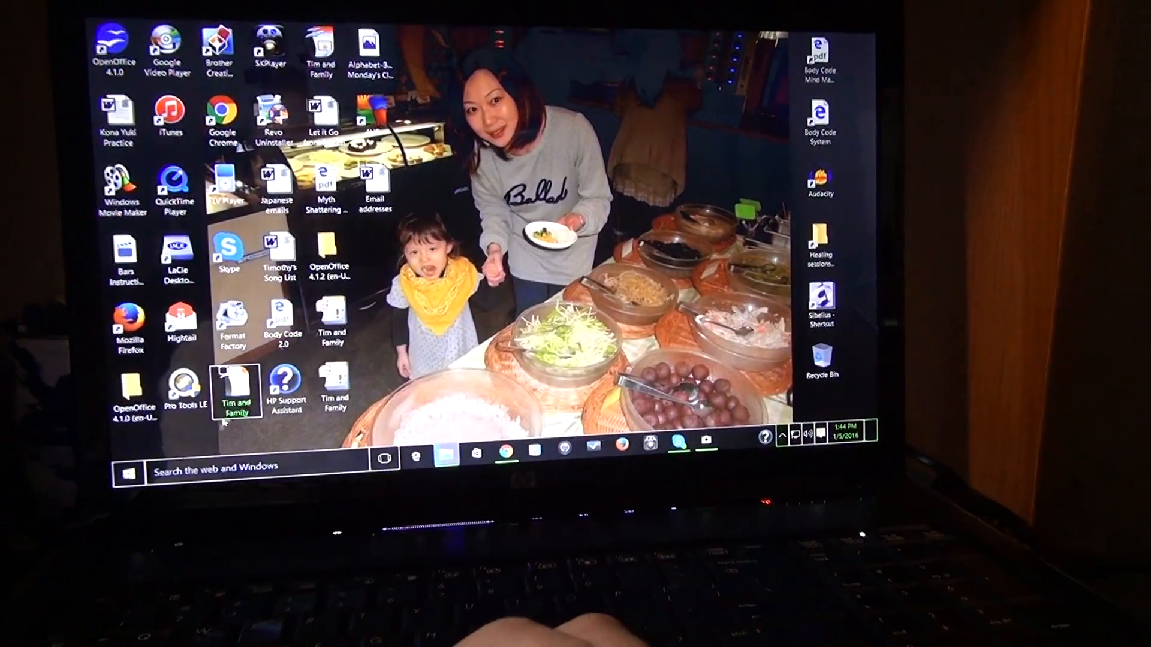
Launch Corel VideoStudio and bring up the dialog for adding a video file
click(129, 472)
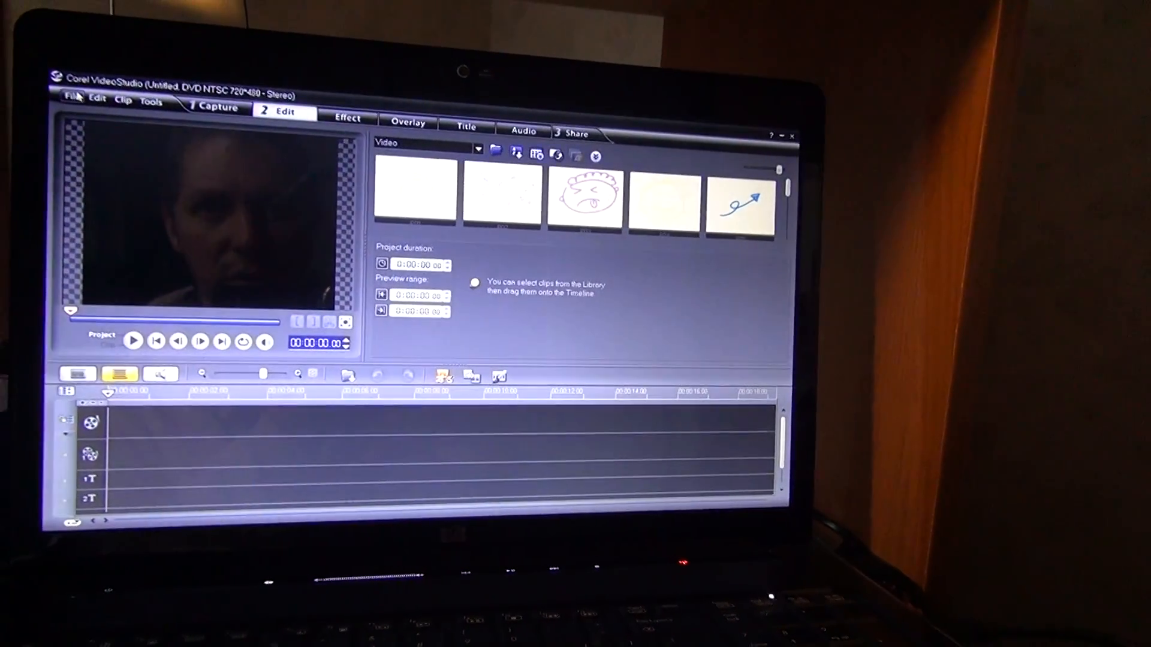
click(70, 99)
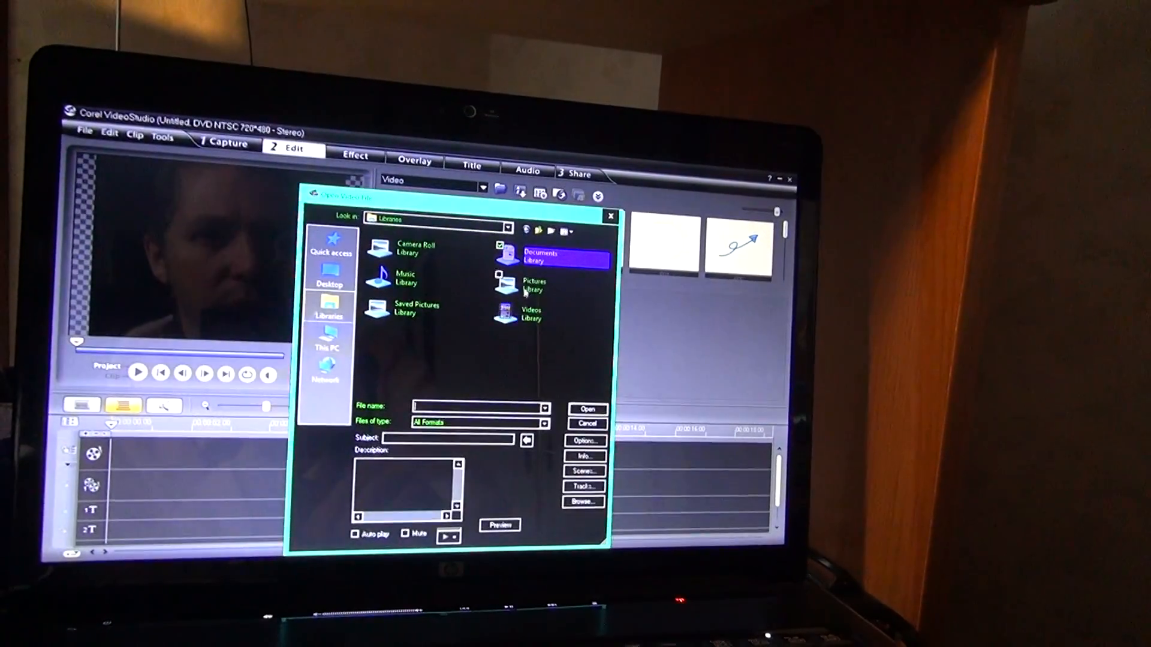
Open the Pictures library in the open-file dialog
double_click(531, 285)
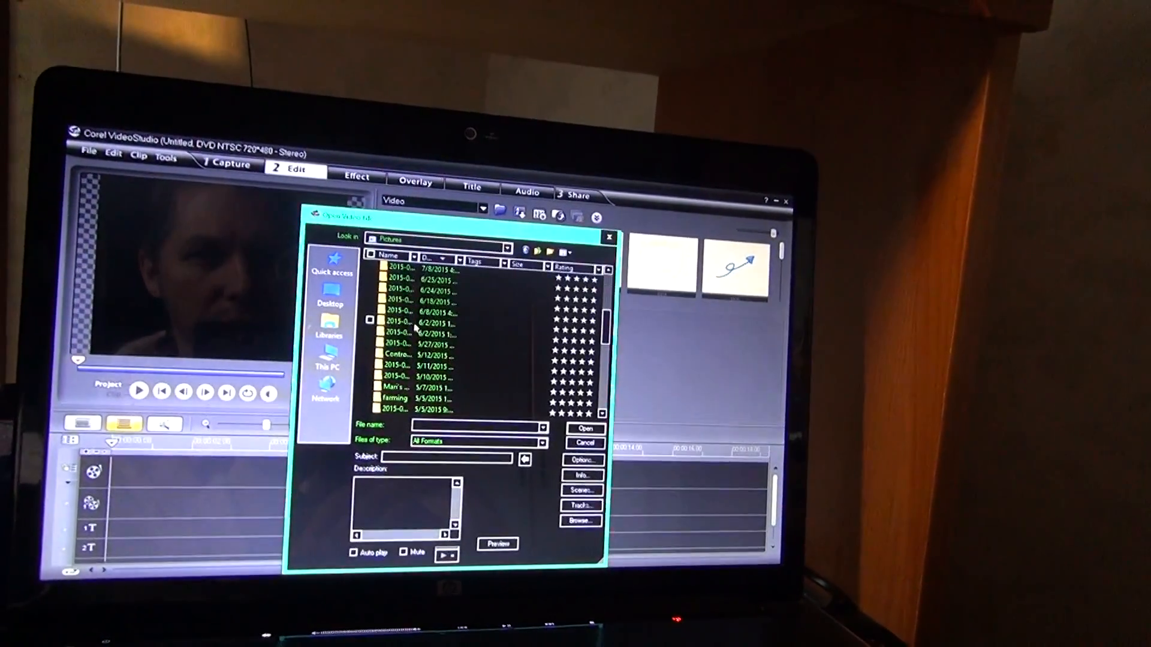
Return to Libraries, browse the Music library, then open another library for the video
click(329, 328)
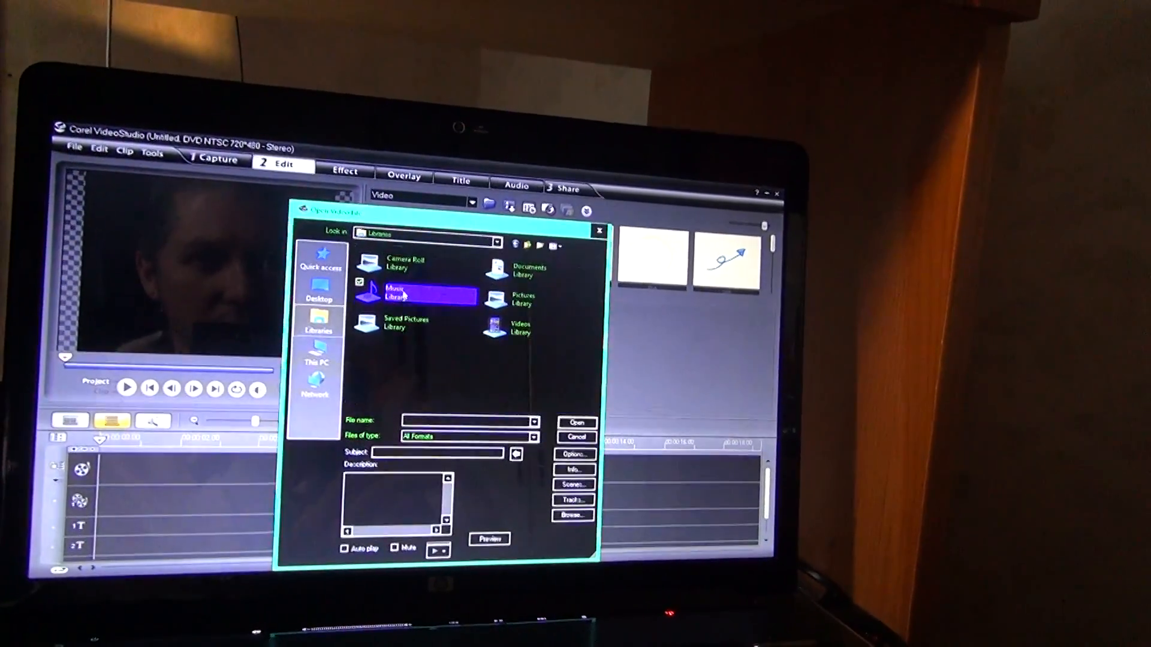
double_click(400, 293)
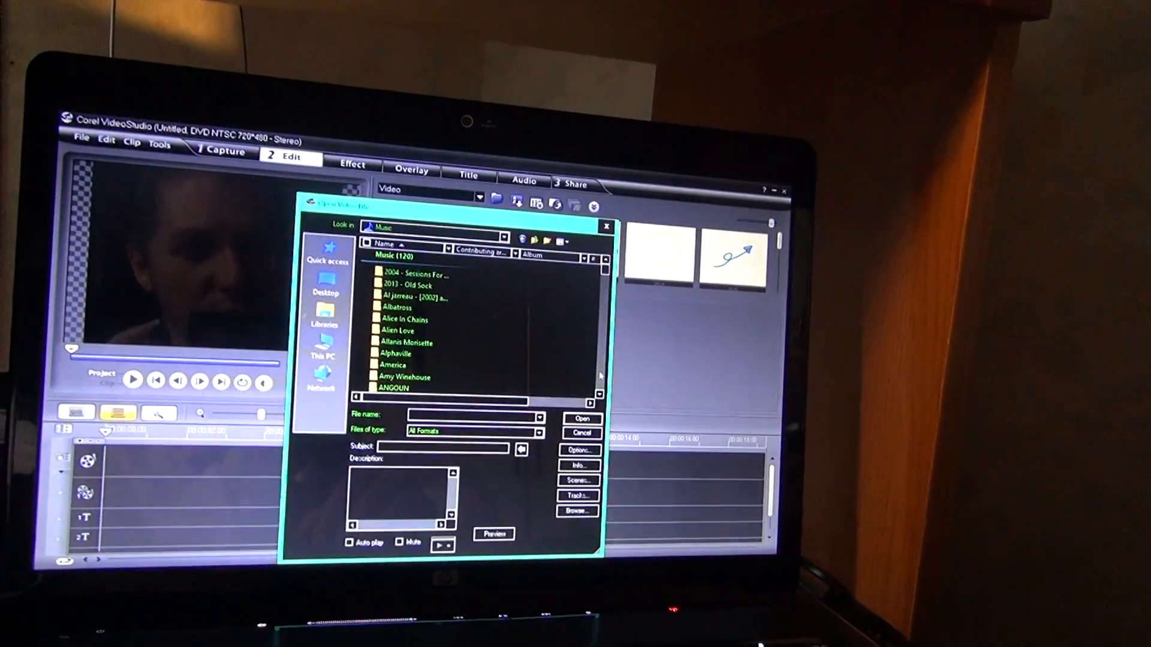
scroll(down, 3)
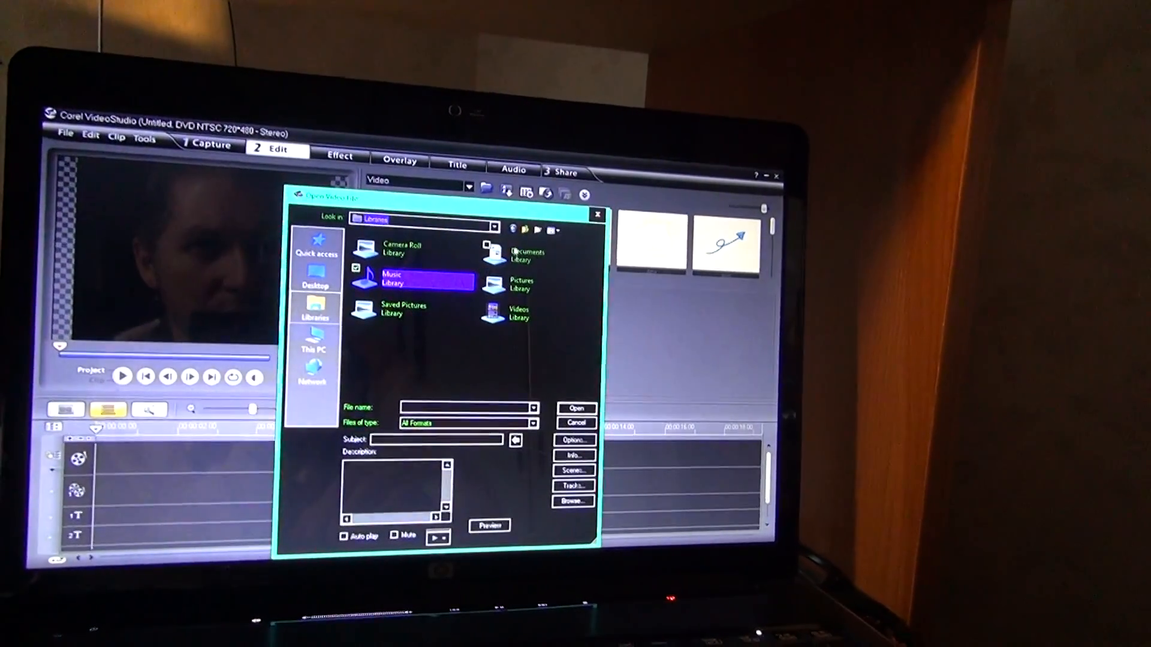
double_click(512, 313)
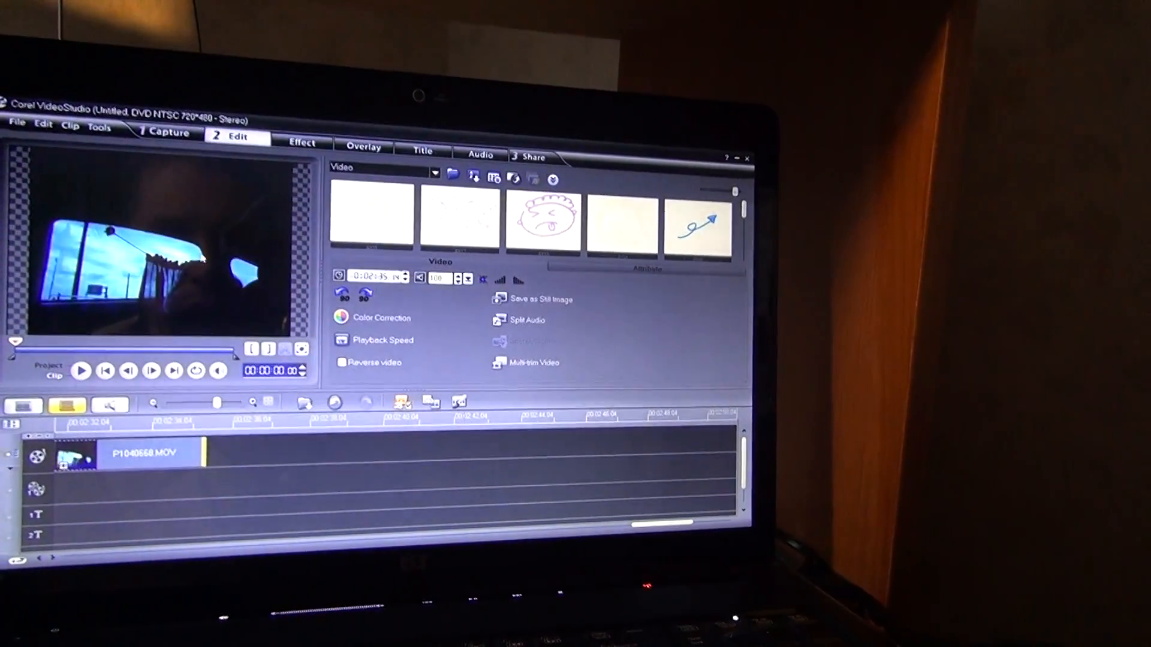
Open the File menu with P1040668.MOV on the timeline
click(20, 126)
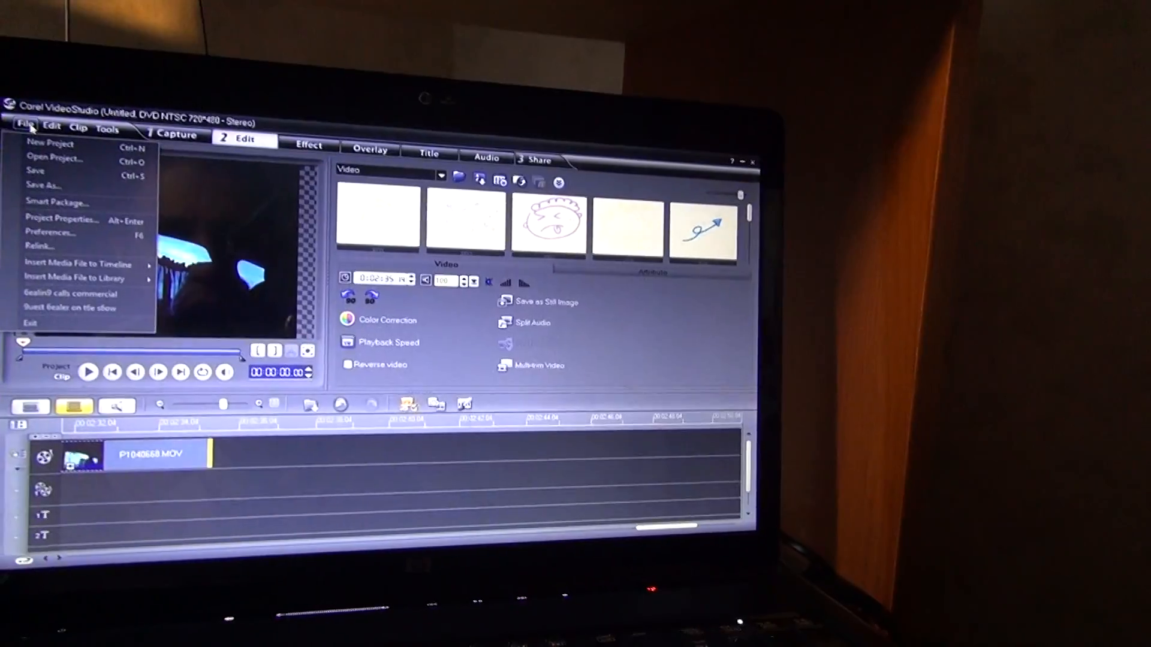